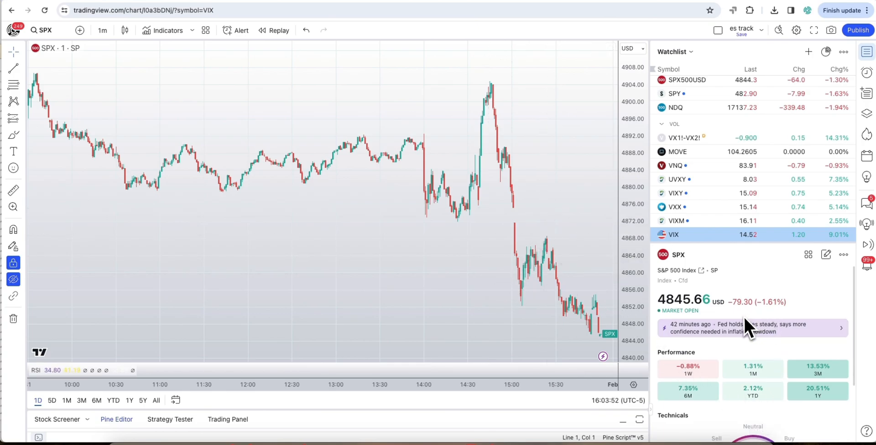
pyautogui.moveTo(769, 258)
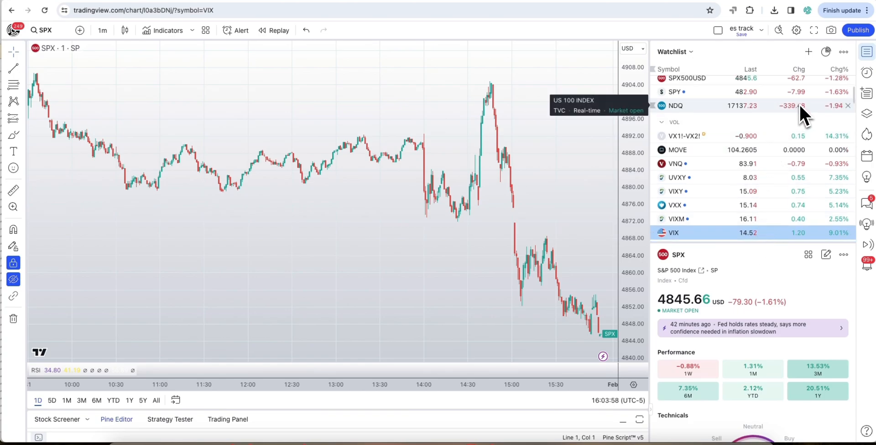
pyautogui.moveTo(472, 239)
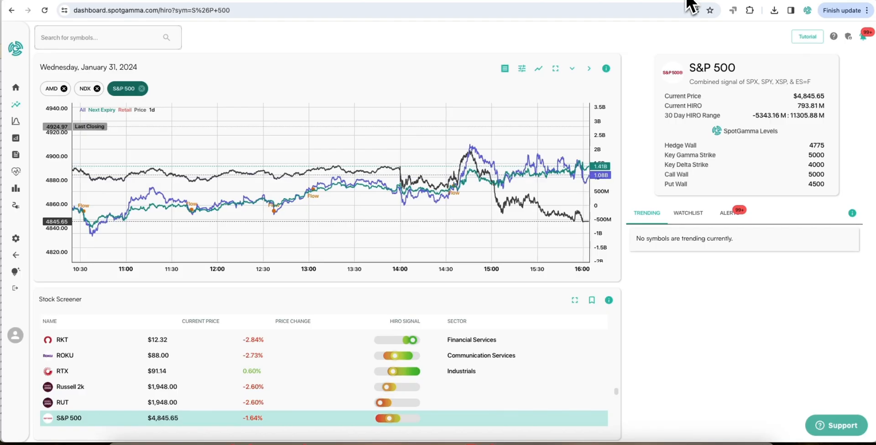
pyautogui.moveTo(561, 282)
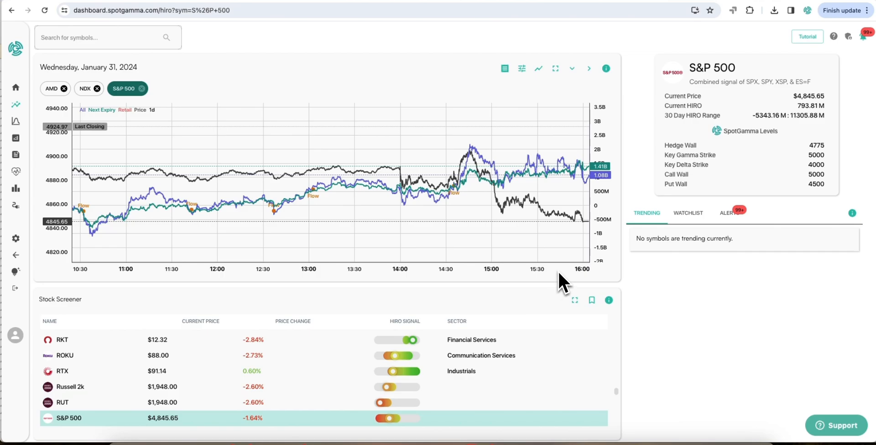
pyautogui.moveTo(514, 202)
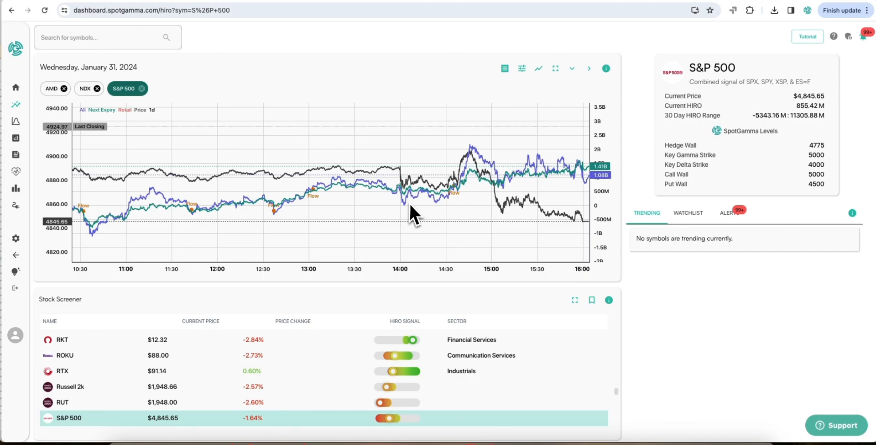
pyautogui.moveTo(438, 213)
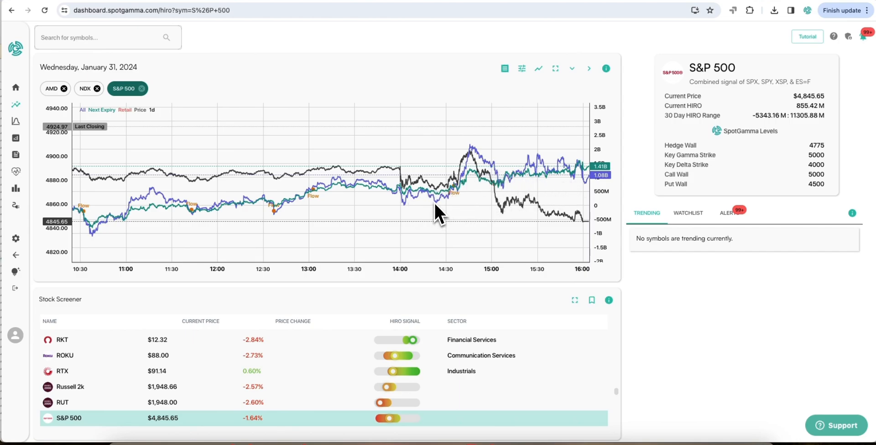
pyautogui.moveTo(553, 148)
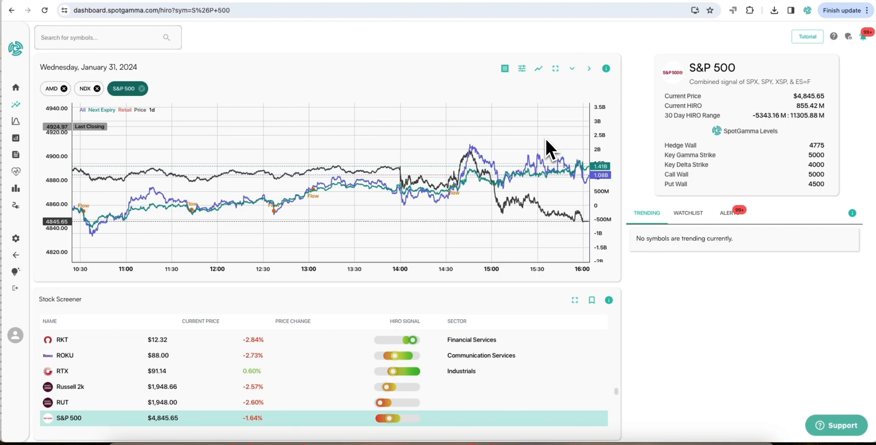
pyautogui.moveTo(529, 178)
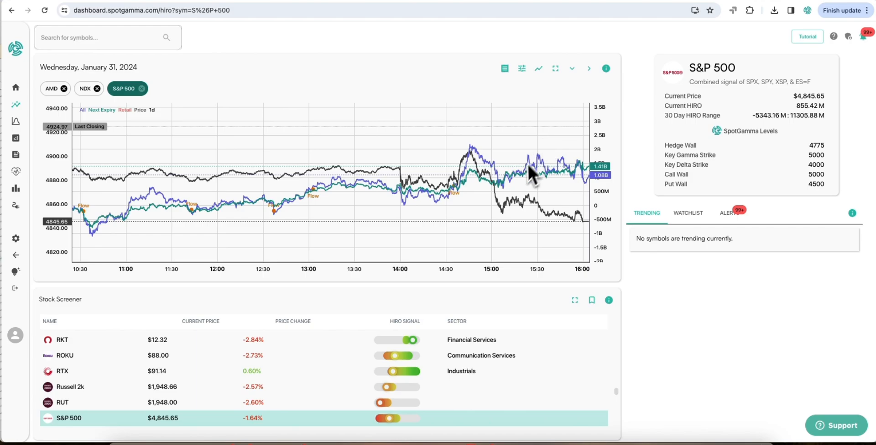
pyautogui.moveTo(514, 202)
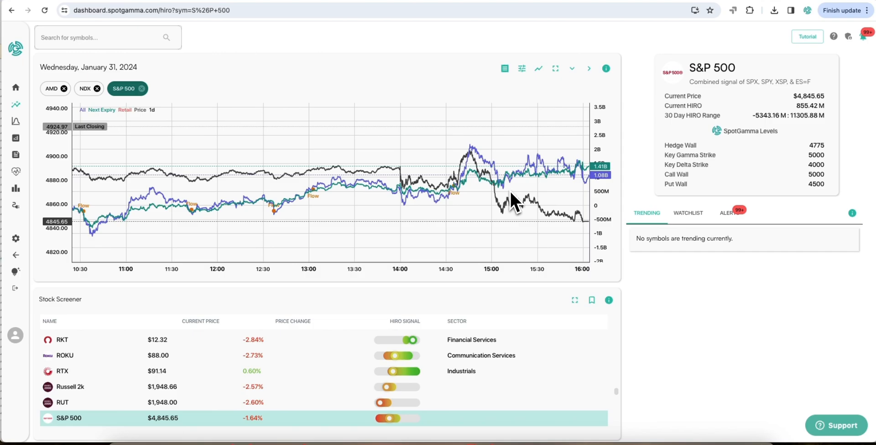
pyautogui.moveTo(501, 181)
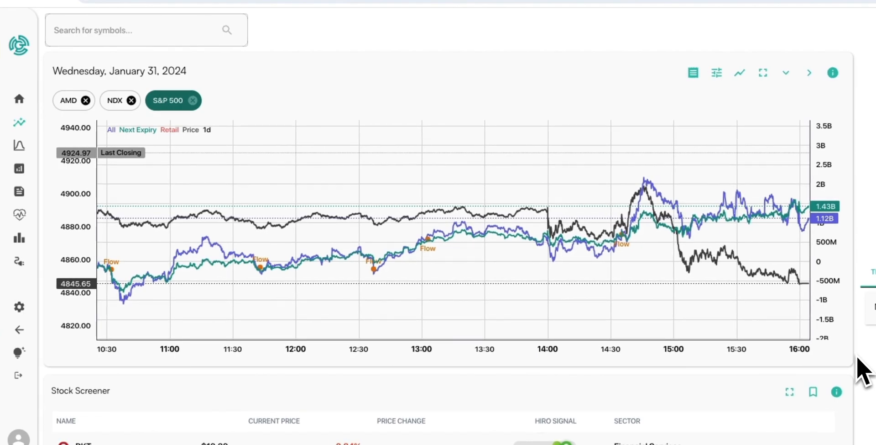
pyautogui.moveTo(833, 235)
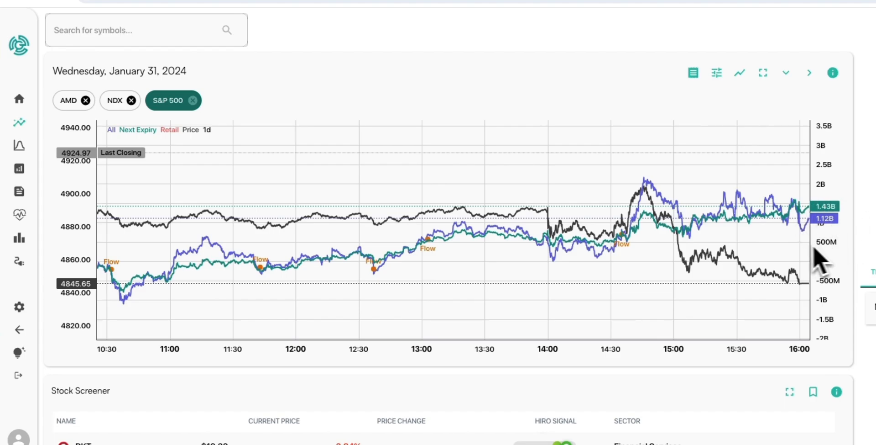
pyautogui.moveTo(830, 229)
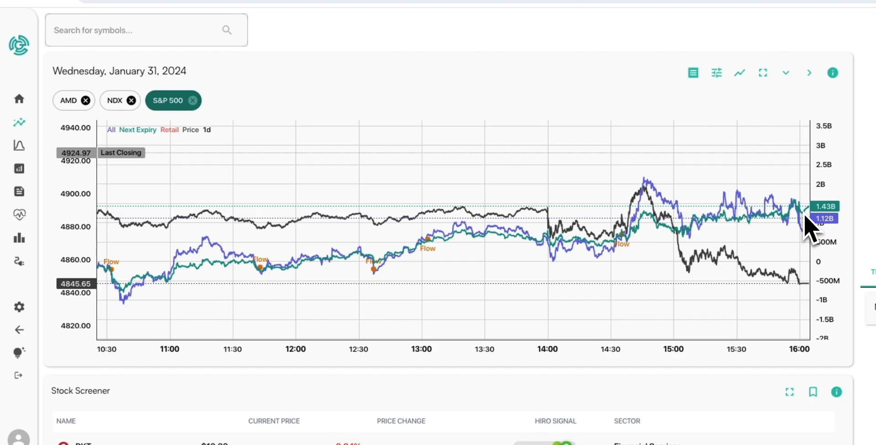
pyautogui.moveTo(524, 253)
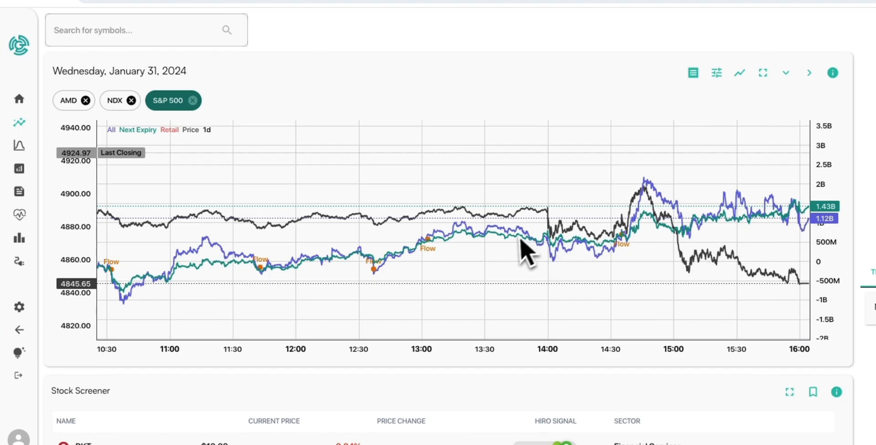
pyautogui.moveTo(833, 280)
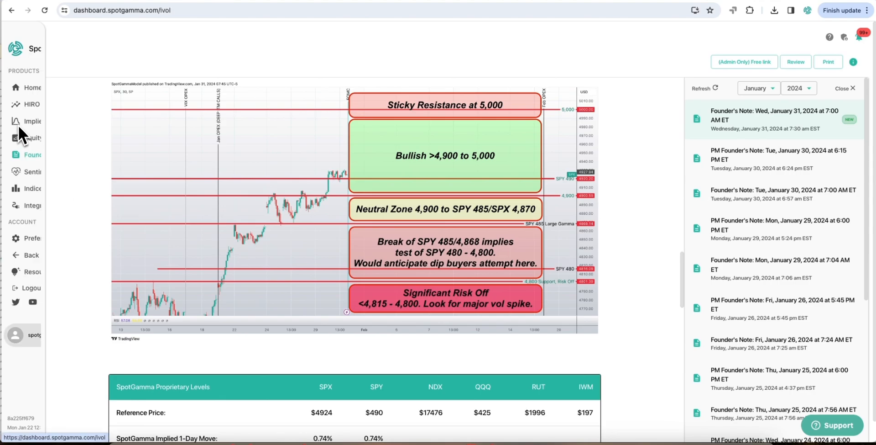
# Show the SPX Fixed Strike Matrix, then the Term Structure chart versus 2024-01-30.
pyautogui.click(49, 122)
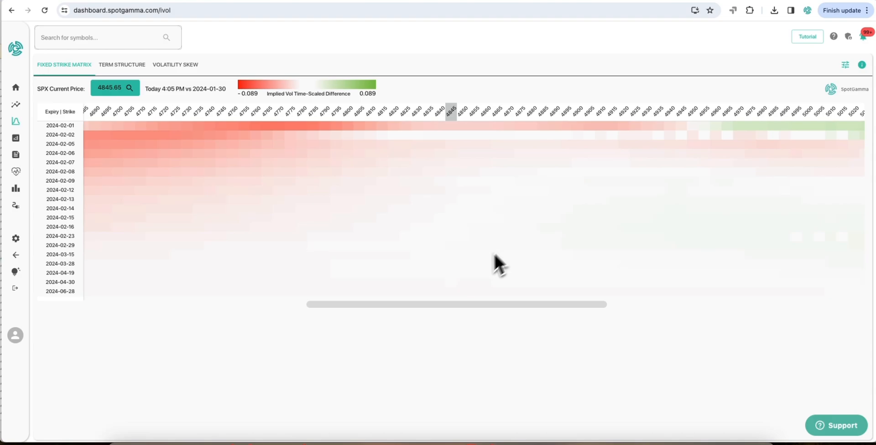
pyautogui.moveTo(550, 317)
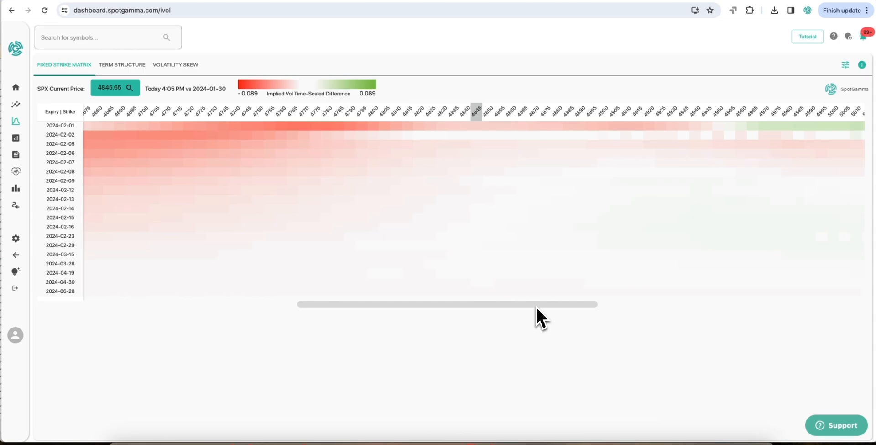
pyautogui.moveTo(472, 210)
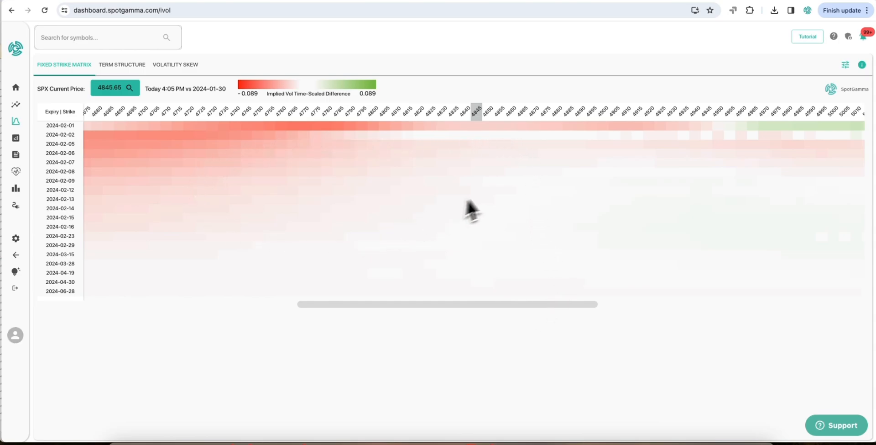
pyautogui.moveTo(398, 305)
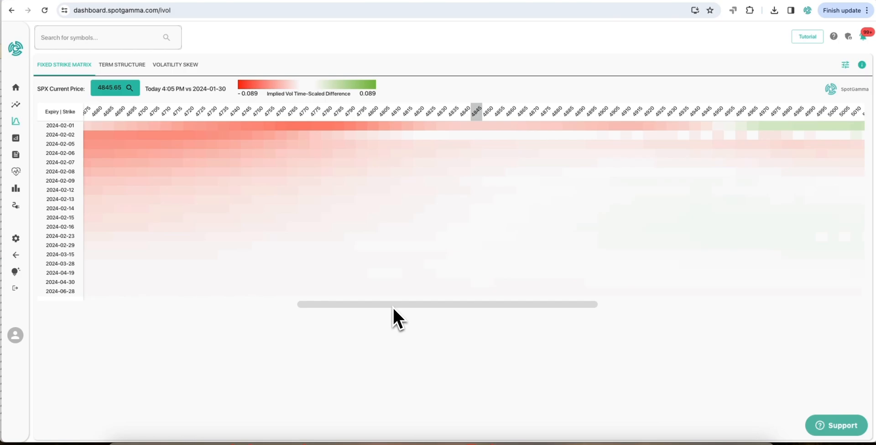
pyautogui.moveTo(303, 171)
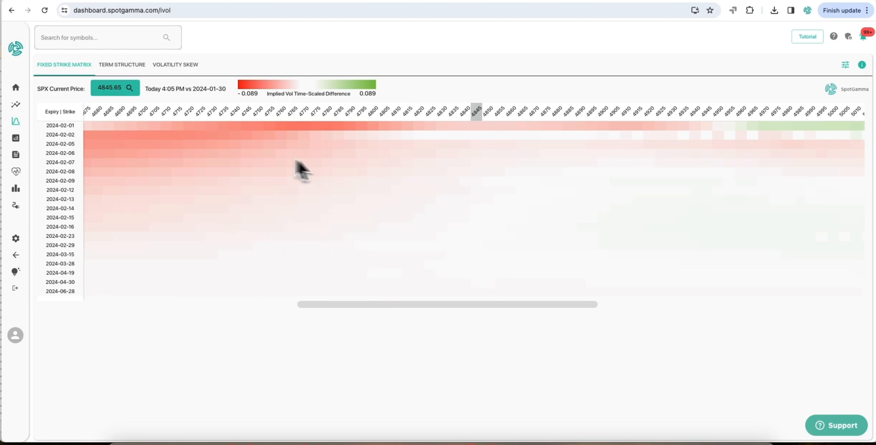
pyautogui.moveTo(333, 202)
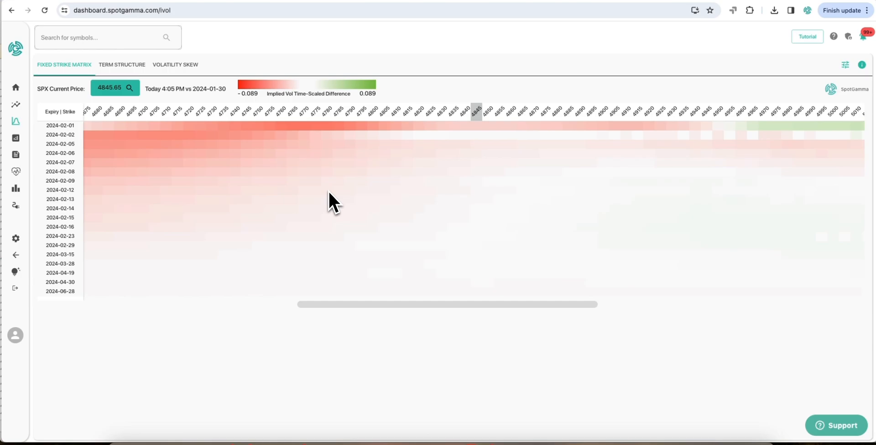
pyautogui.click(122, 64)
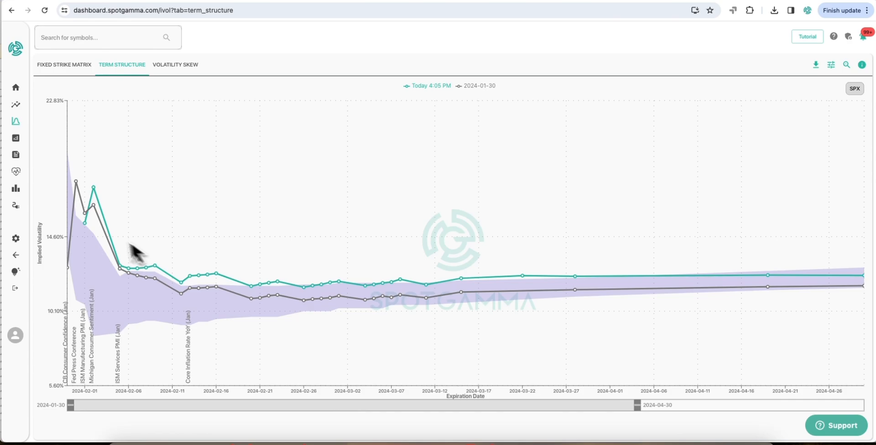
pyautogui.moveTo(100, 232)
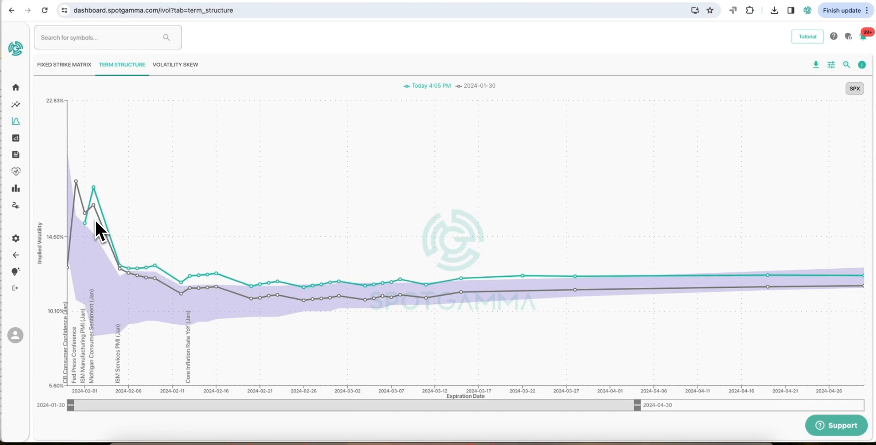
pyautogui.moveTo(136, 258)
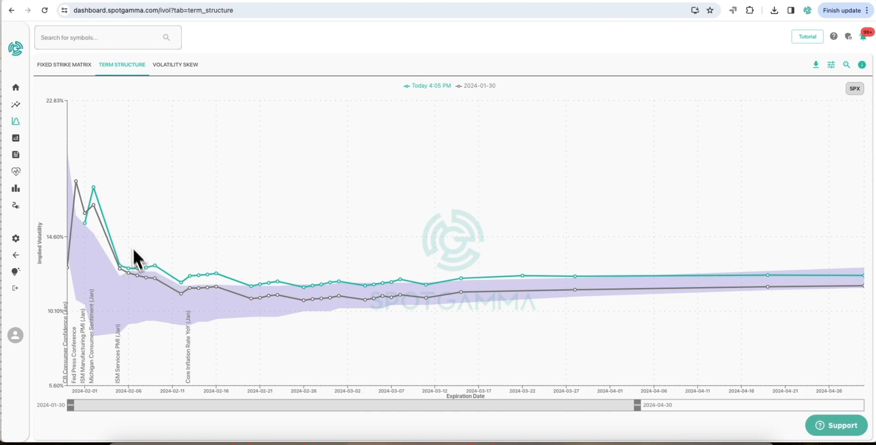
pyautogui.moveTo(190, 292)
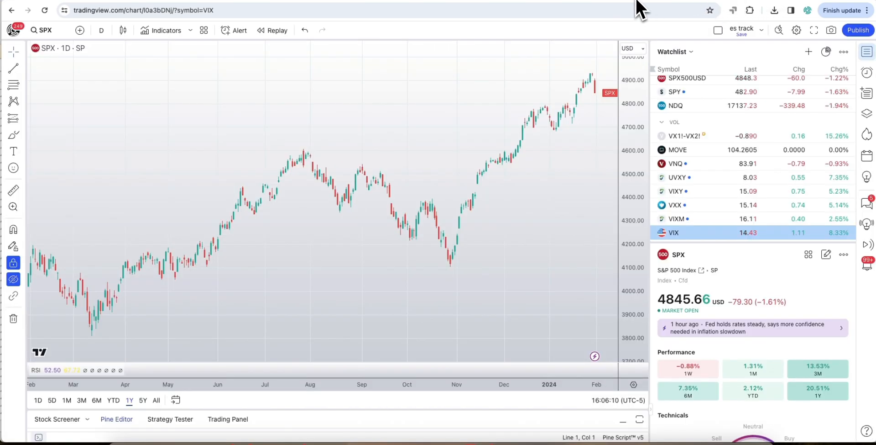
pyautogui.moveTo(621, 6)
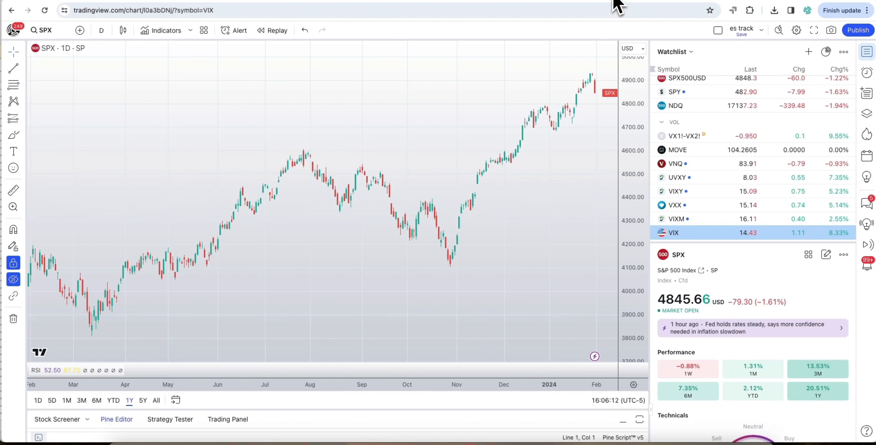
pyautogui.moveTo(727, 145)
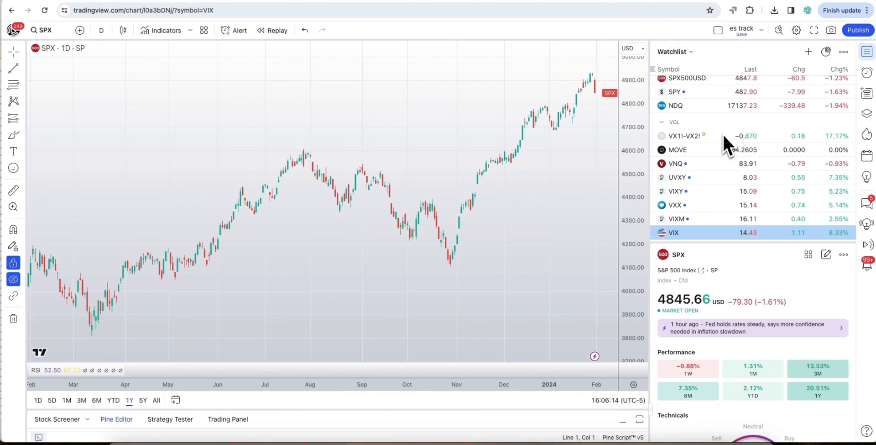
pyautogui.moveTo(616, 176)
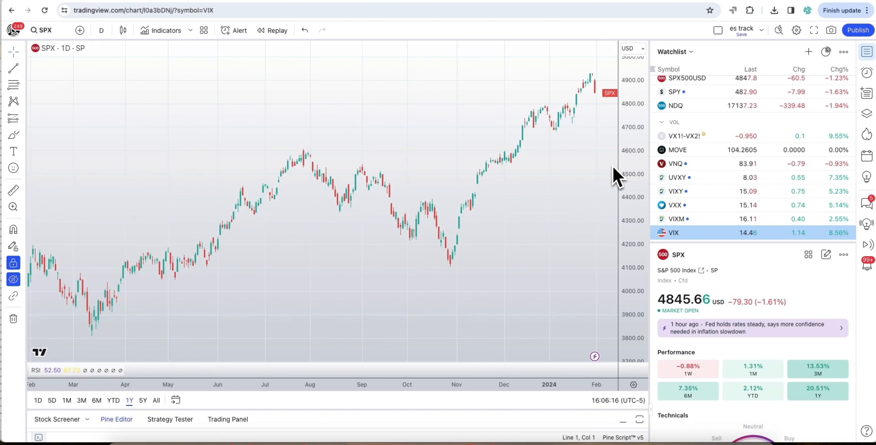
pyautogui.moveTo(628, 227)
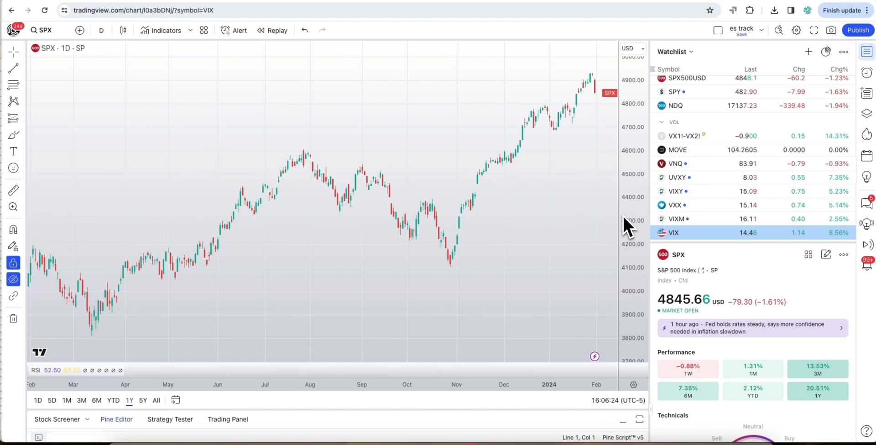
pyautogui.moveTo(615, 190)
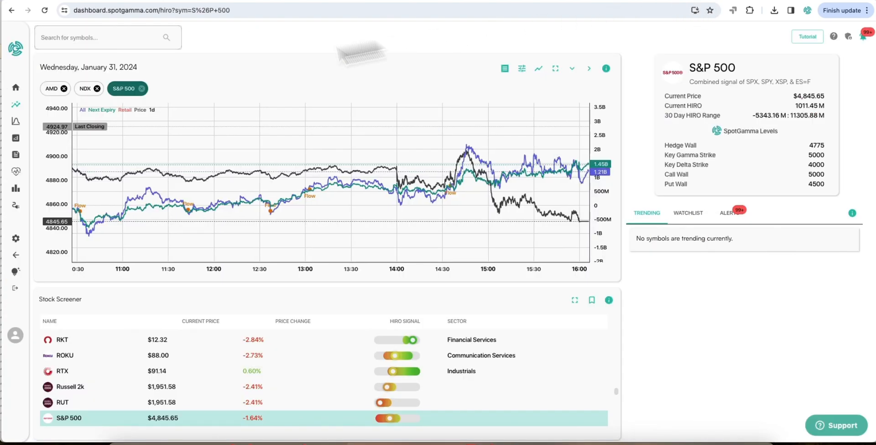
# Reach the January 31, 2024 Founder's Note via Equity Hub and its SPX scenario map.
pyautogui.click(16, 138)
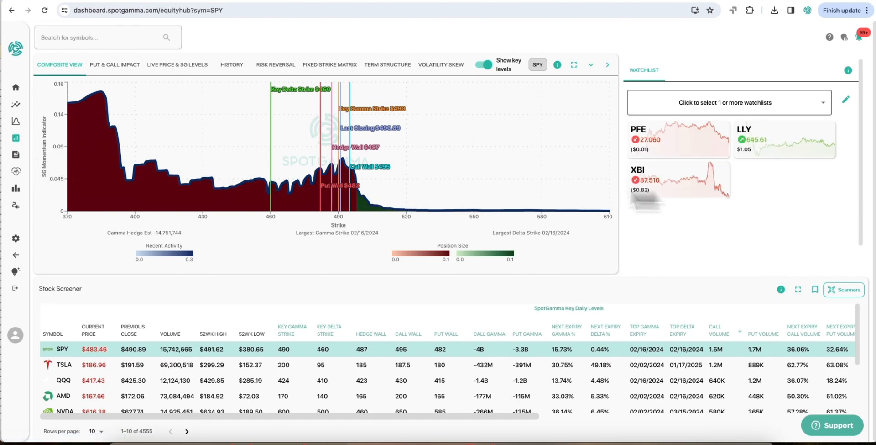
pyautogui.click(49, 155)
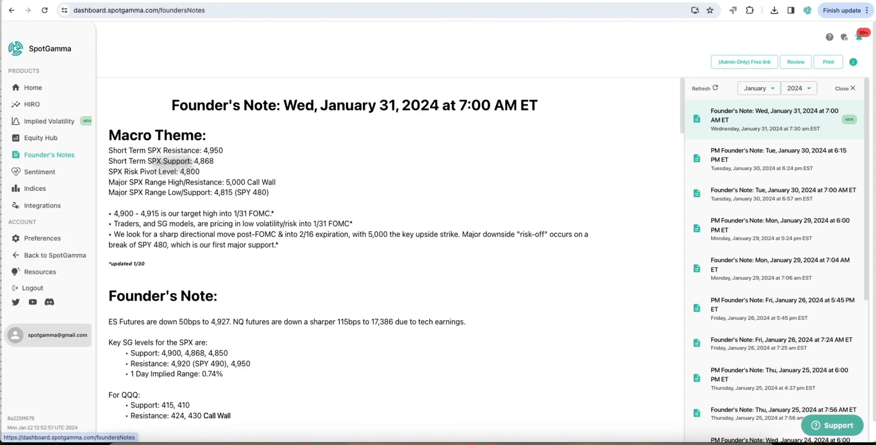
pyautogui.click(774, 119)
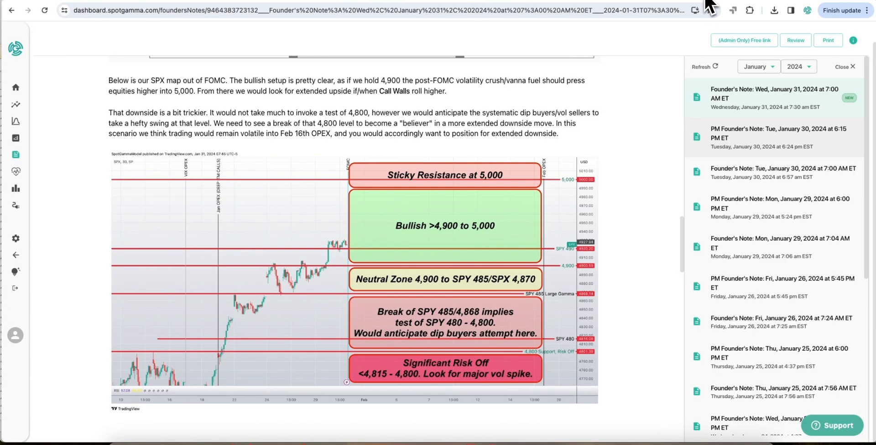
pyautogui.scroll(-3)
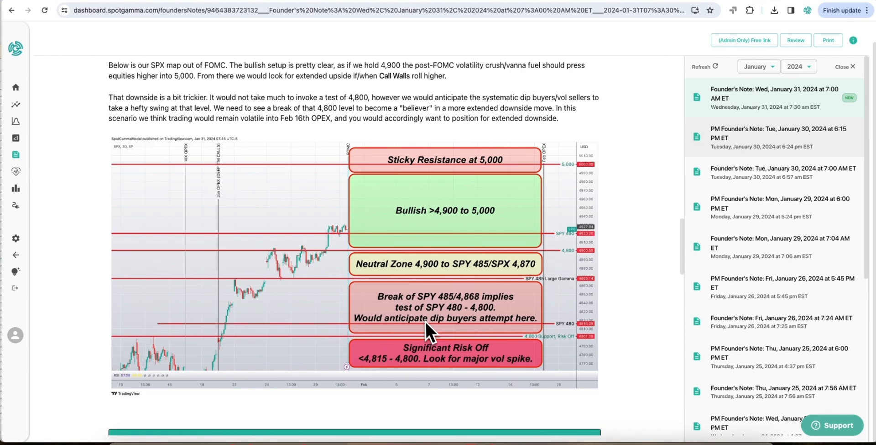
pyautogui.moveTo(502, 321)
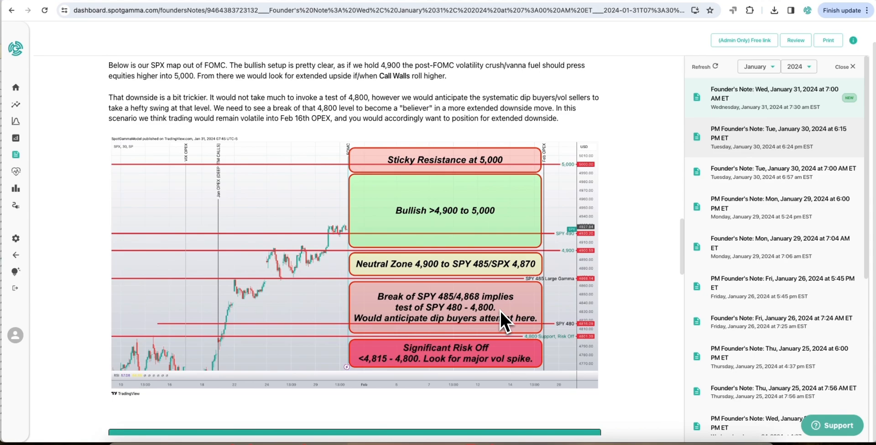
pyautogui.scroll(-3)
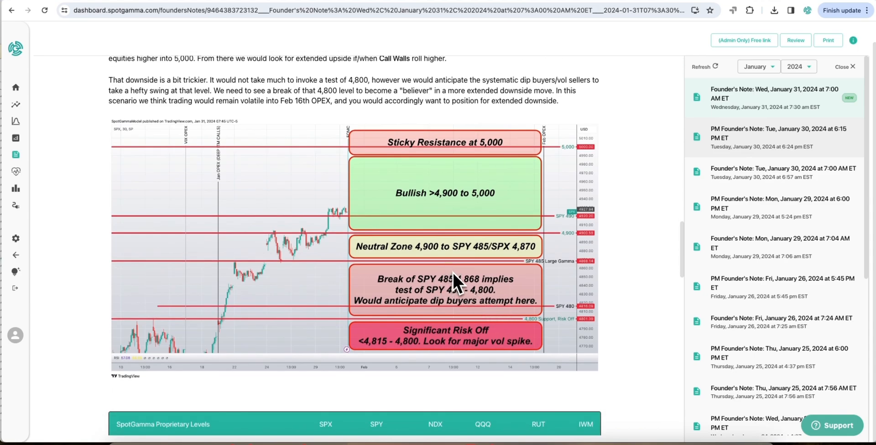
pyautogui.moveTo(461, 299)
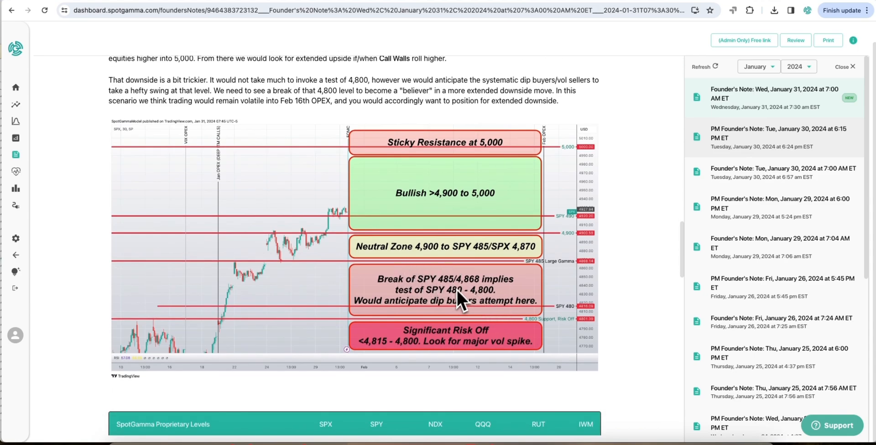
pyautogui.scroll(-3)
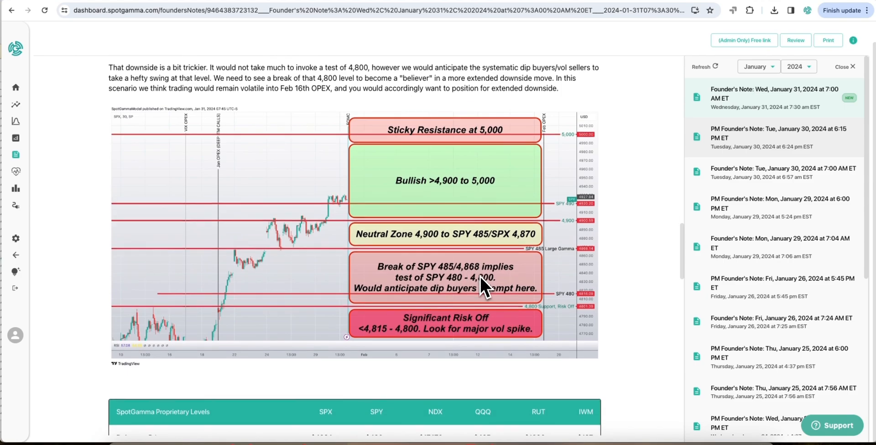
pyautogui.moveTo(398, 341)
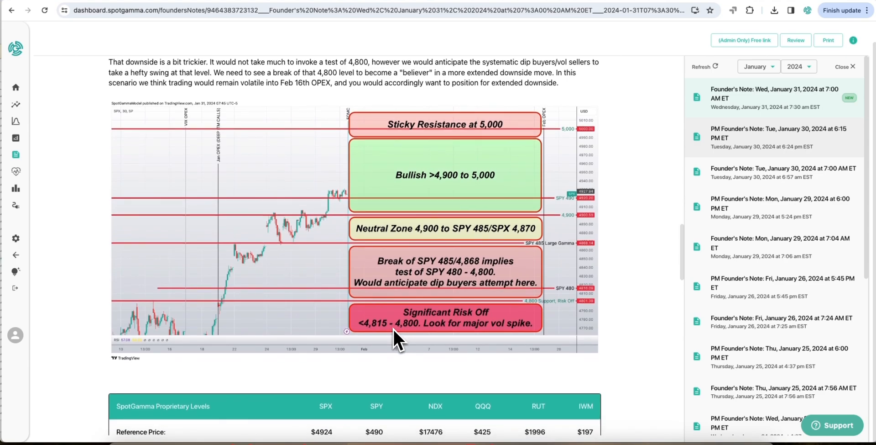
pyautogui.moveTo(470, 322)
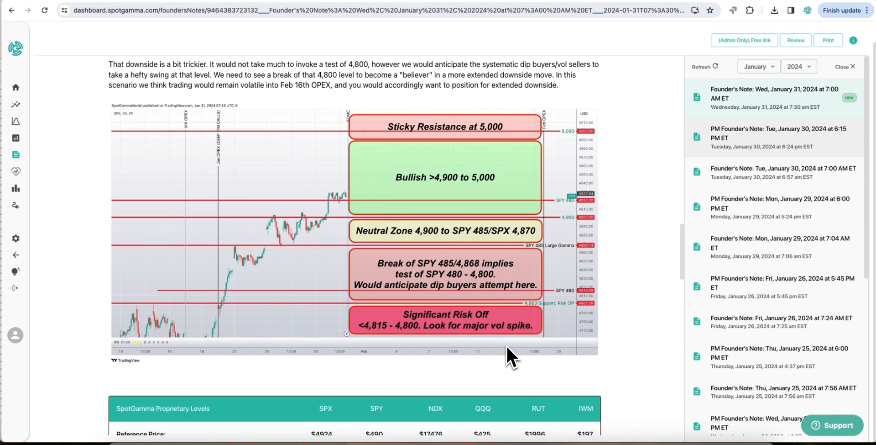
pyautogui.scroll(-3)
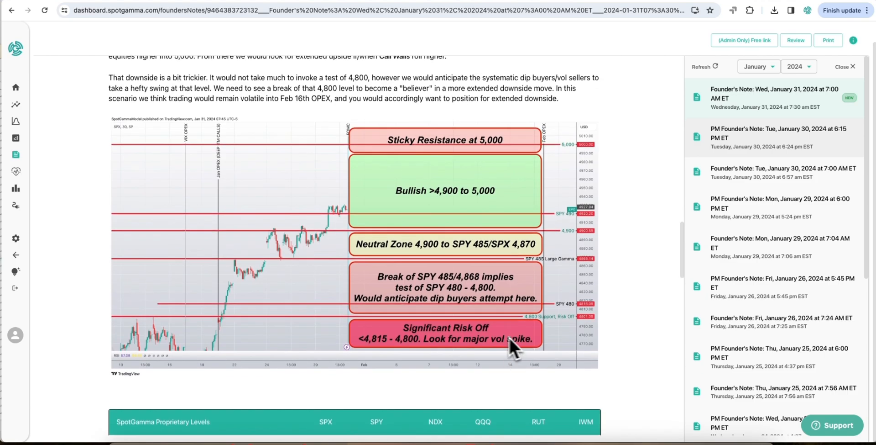
pyautogui.click(16, 120)
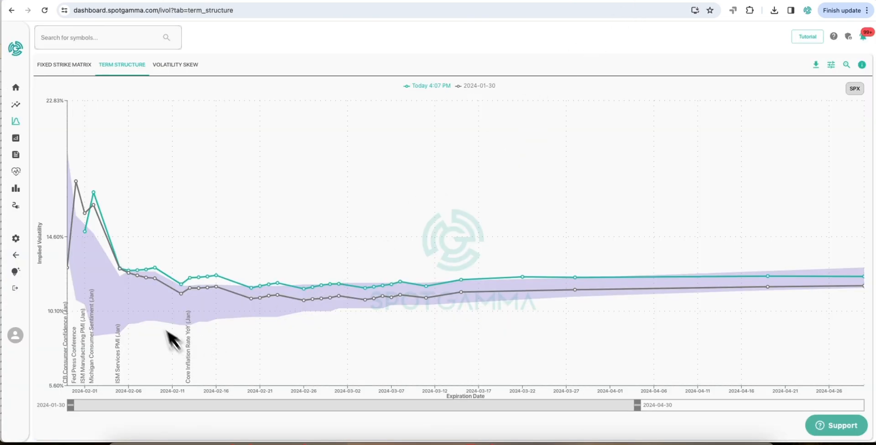
pyautogui.moveTo(118, 121)
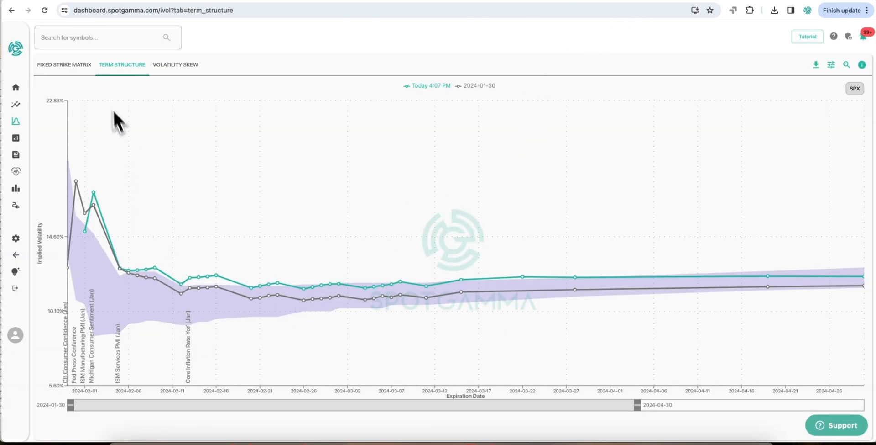
# Show the SPX Fixed Strike Matrix heat map of implied vol changes versus 2024-01-30.
pyautogui.click(64, 64)
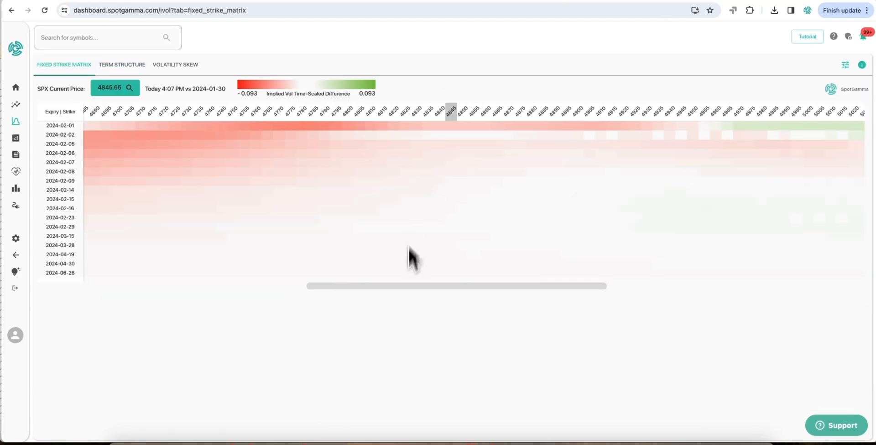
pyautogui.moveTo(425, 319)
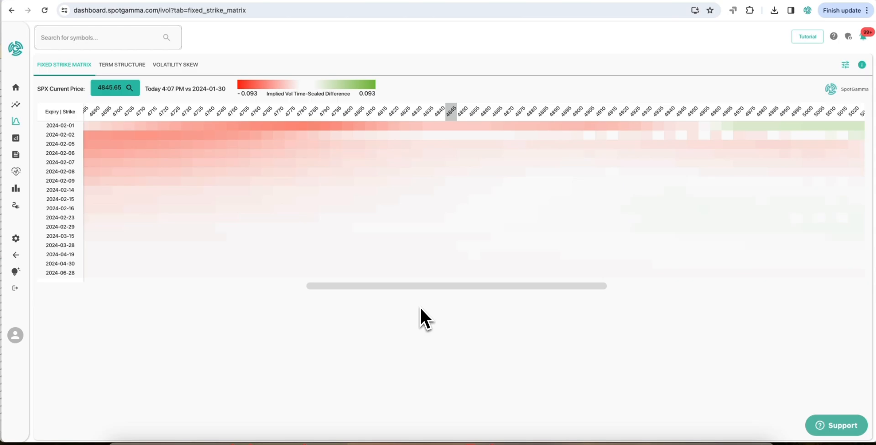
pyautogui.moveTo(540, 266)
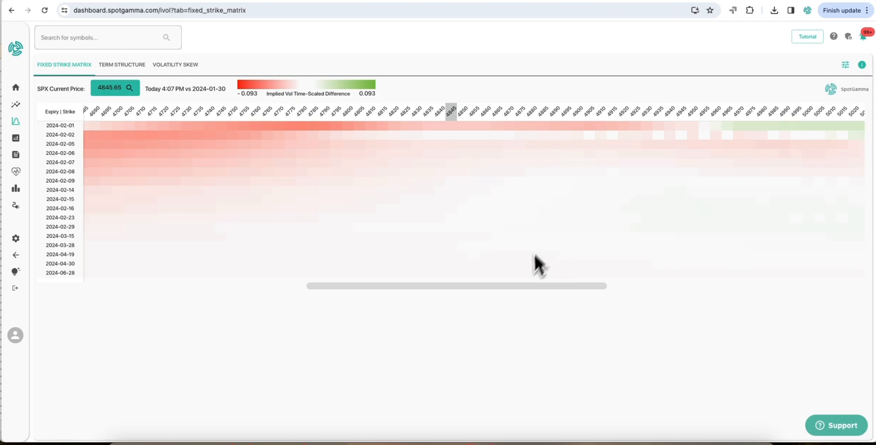
pyautogui.moveTo(522, 305)
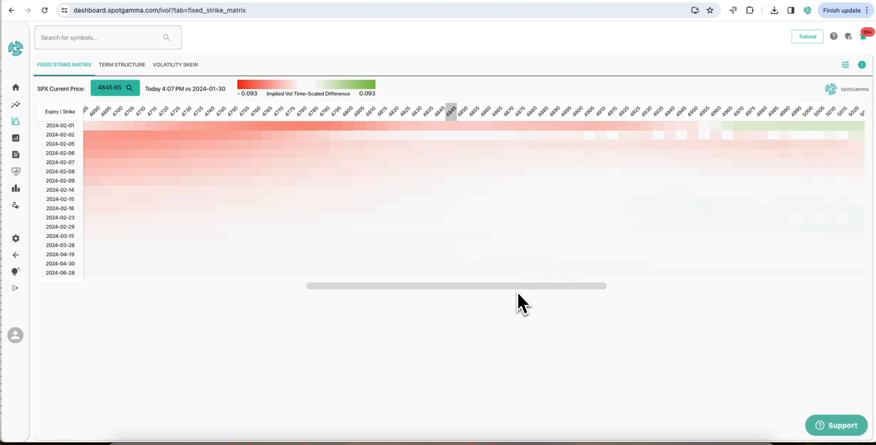